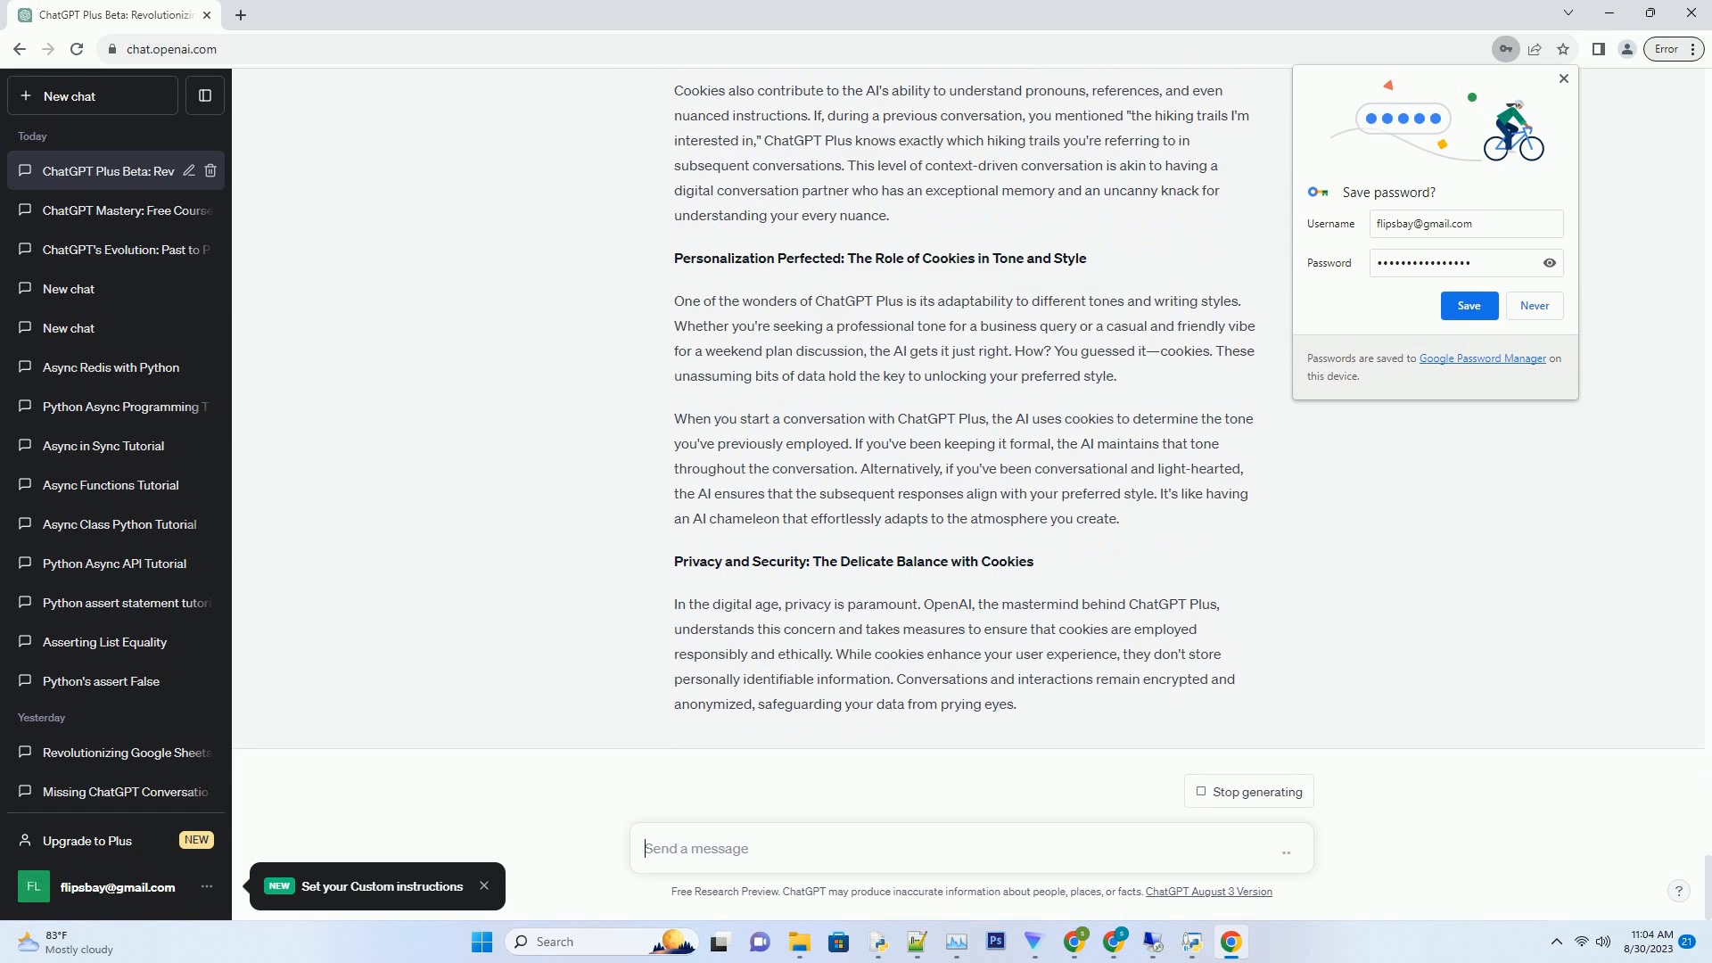
scroll(down, 3)
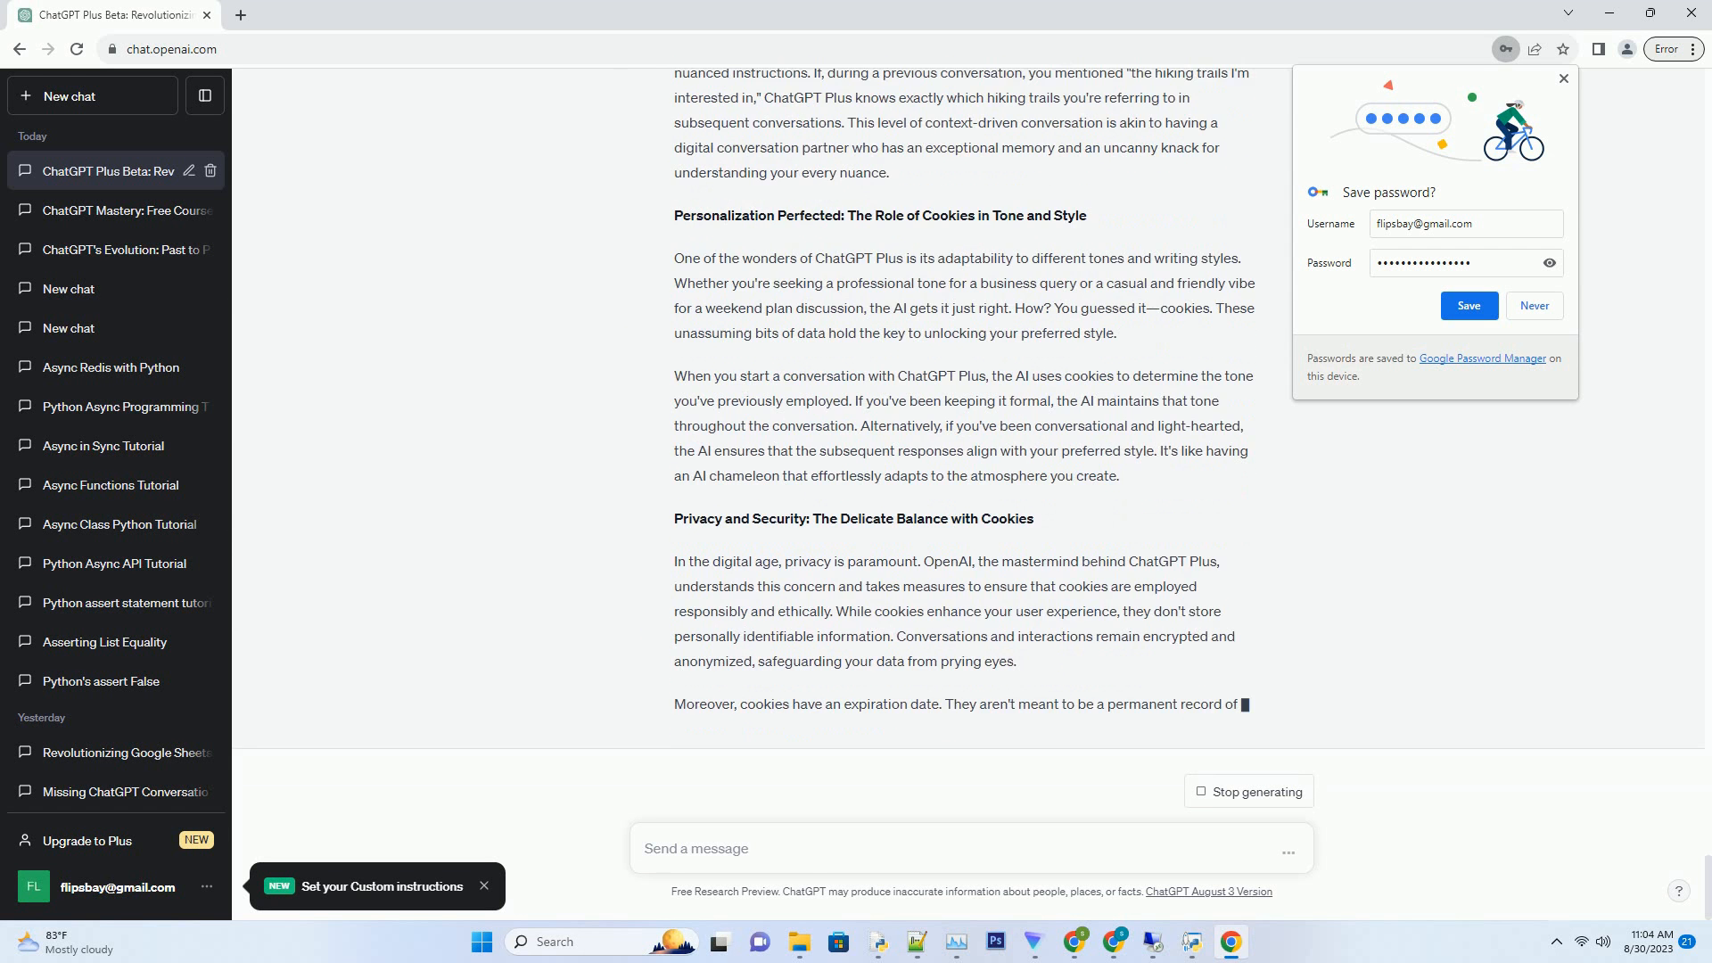